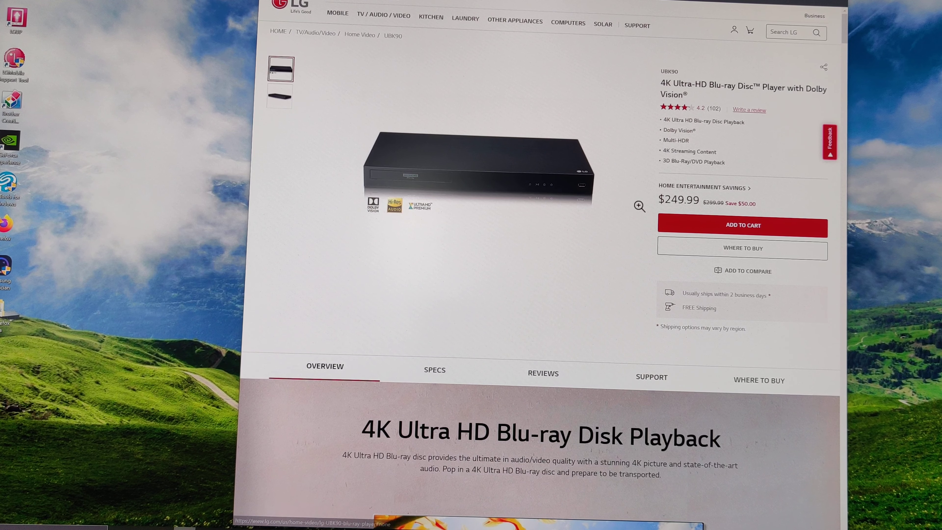
pyautogui.moveTo(638, 212)
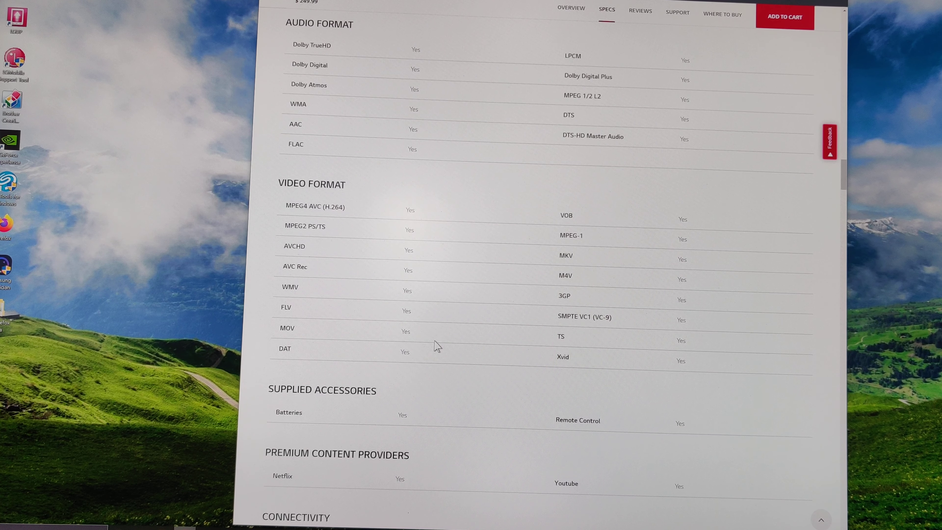
# Step: Scroll the Specs list down to the Connectivity and Profile & Playable Disc entries
pyautogui.scroll(-3)
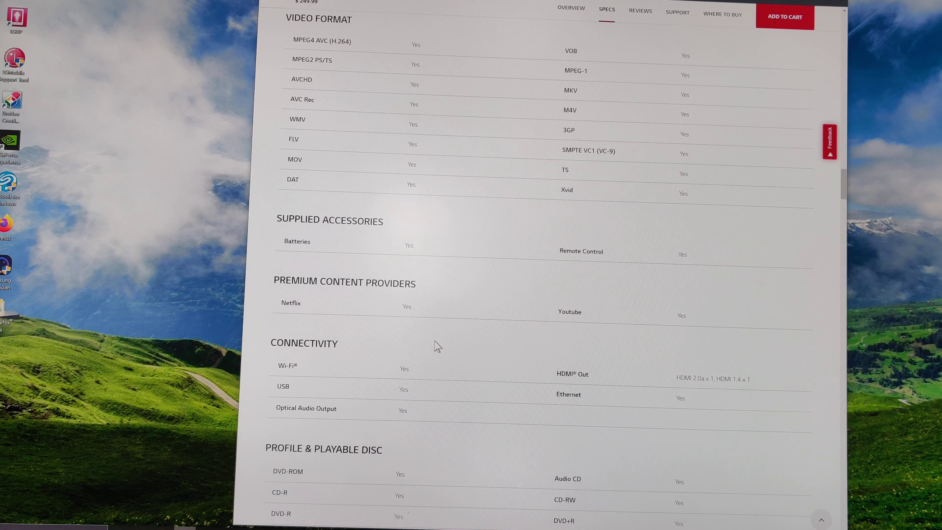
pyautogui.scroll(-3)
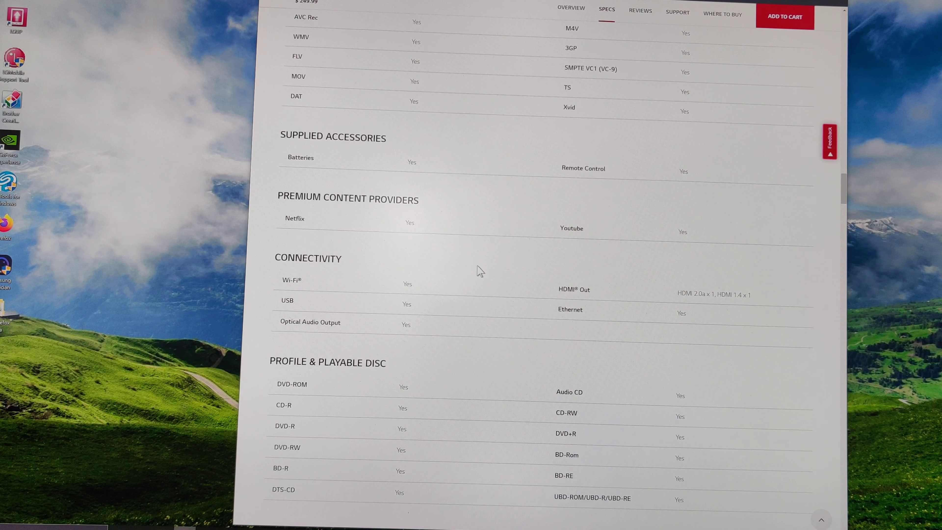
pyautogui.moveTo(640, 300)
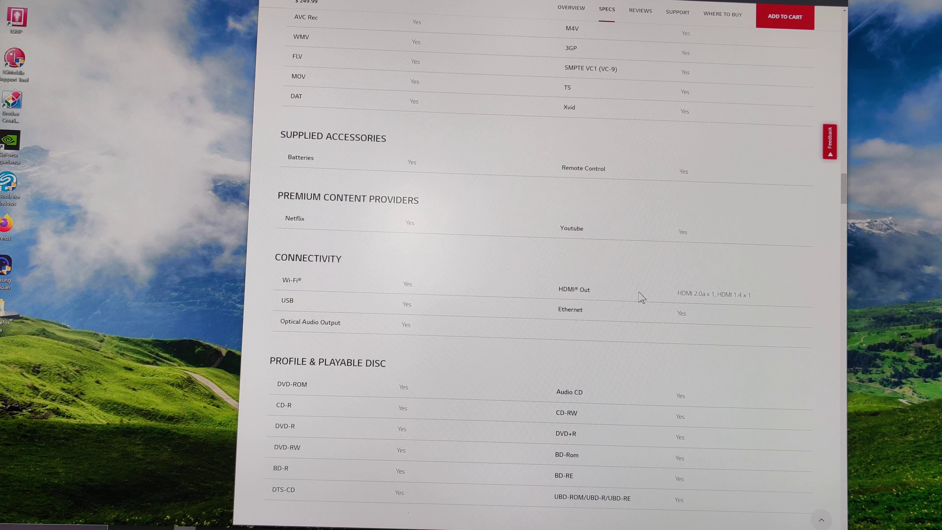
pyautogui.moveTo(417, 328)
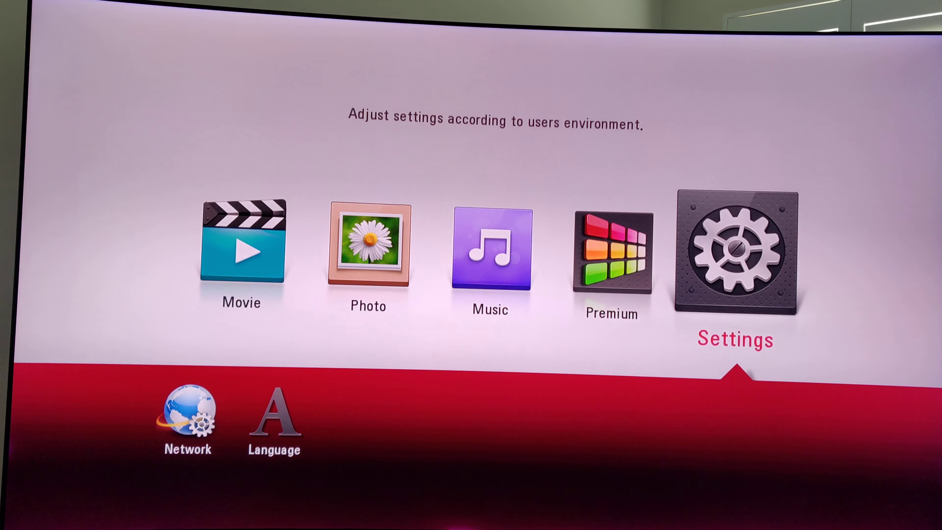
pyautogui.click(735, 250)
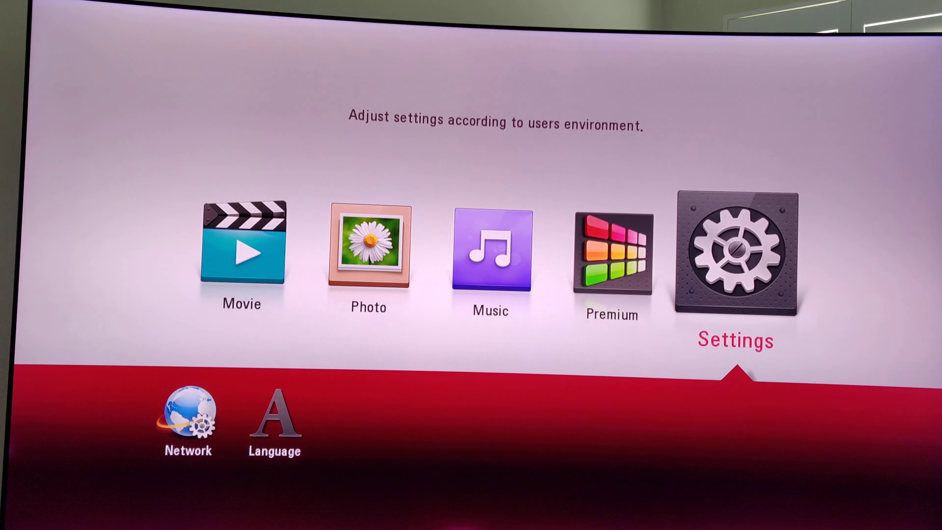
# Step: Highlight Premium on the home menu to reveal the Netflix and YouTube apps
pyautogui.press('Left')
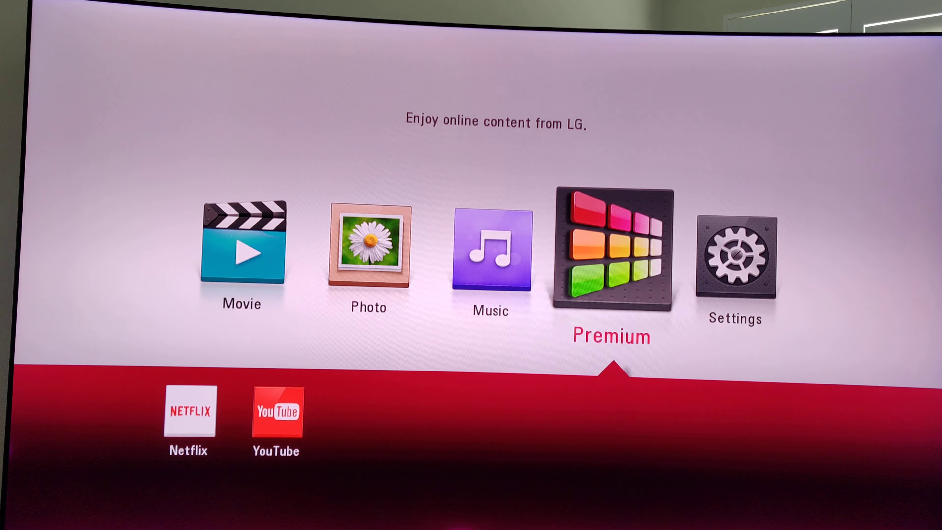